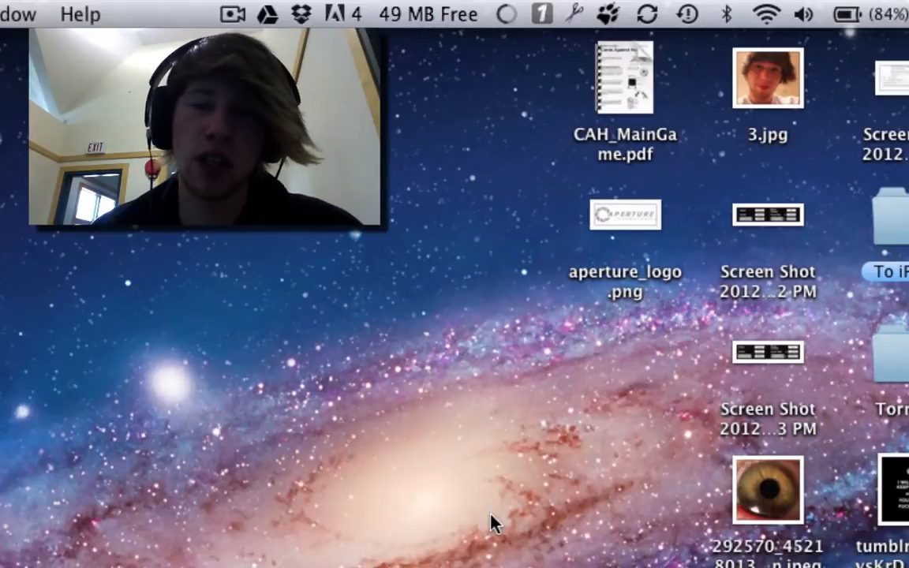
Search Google for 'Jumpcut' from Chrome's address bar.
left_click(575, 14)
type("go")
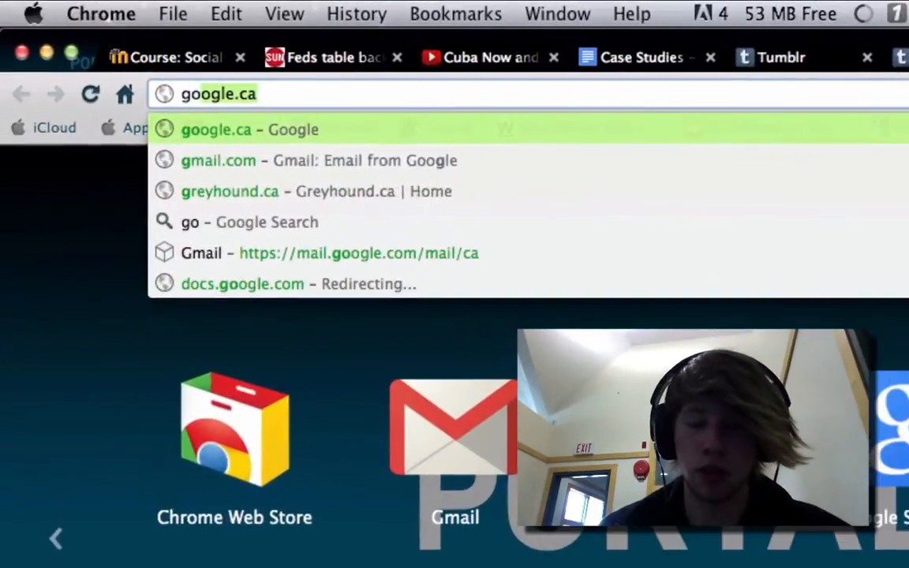
type("ju")
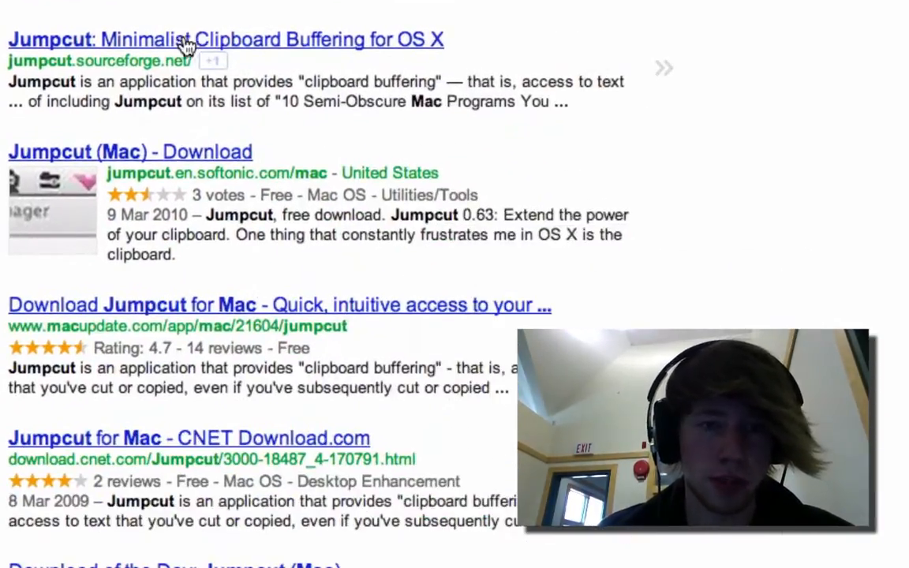
Download Jumpcut 0.63 from the jumpcut.sourceforge.net project page.
left_click(226, 39)
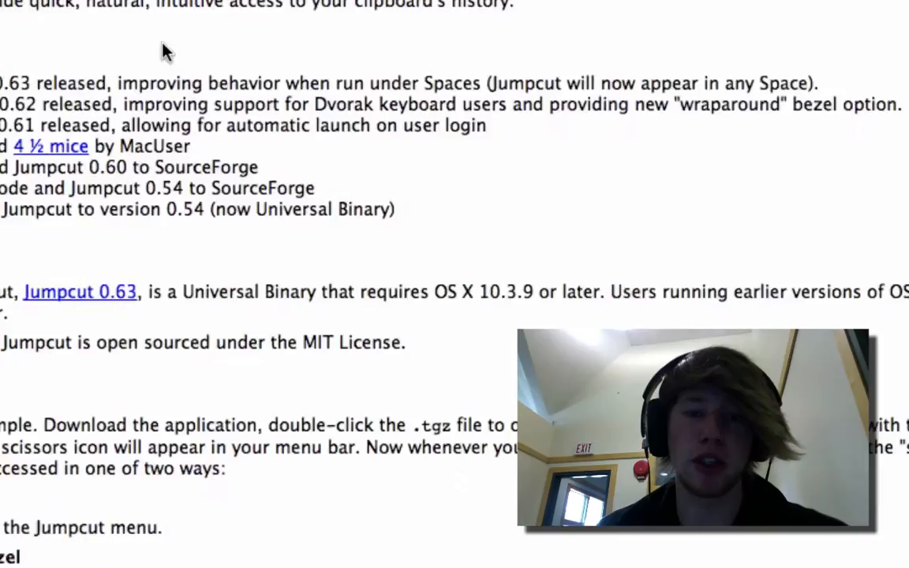
scroll("down", 3)
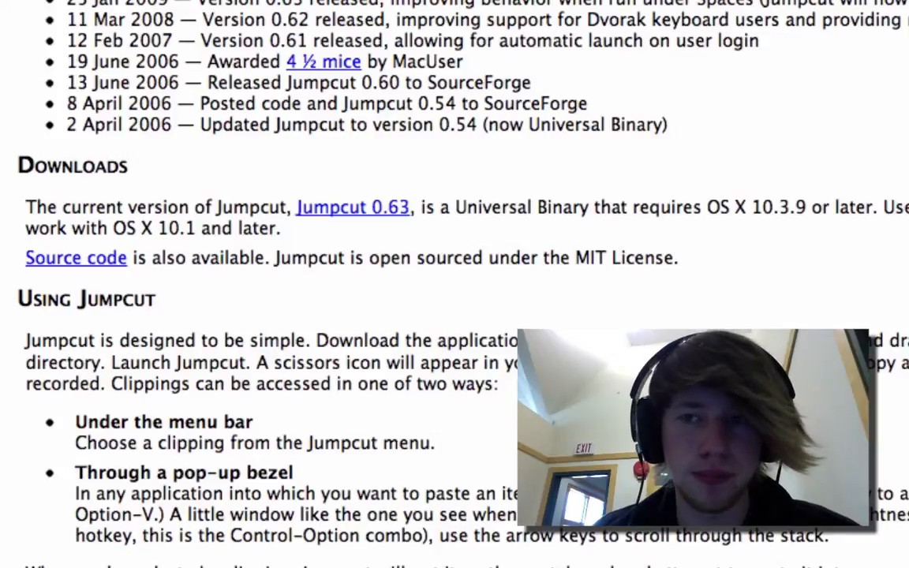
left_click(352, 208)
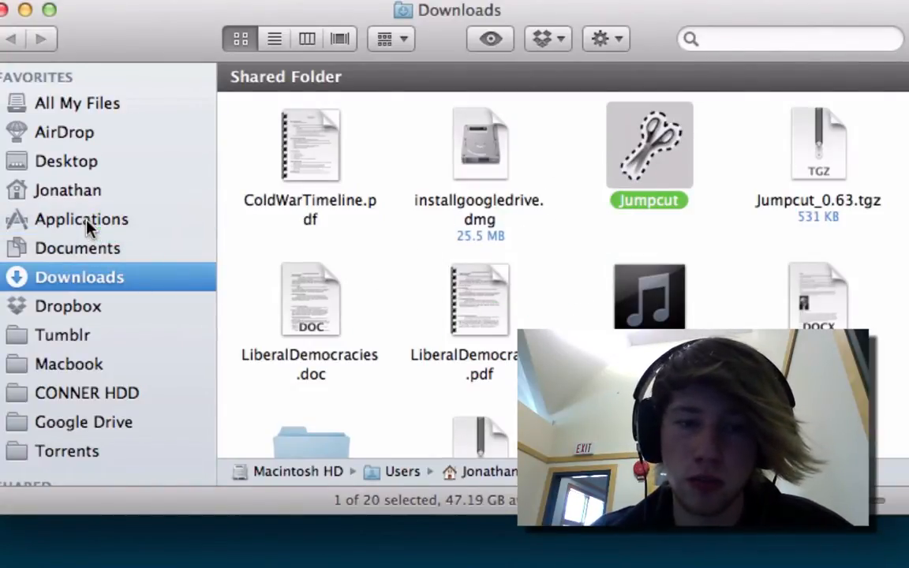
Launch Jumpcut from the Applications folder in Finder.
left_click(81, 219)
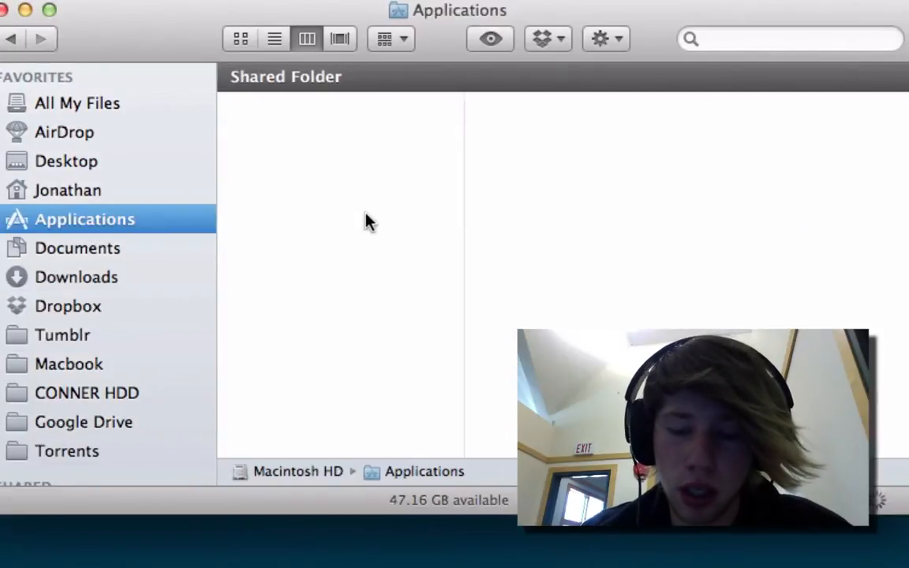
left_click(278, 446)
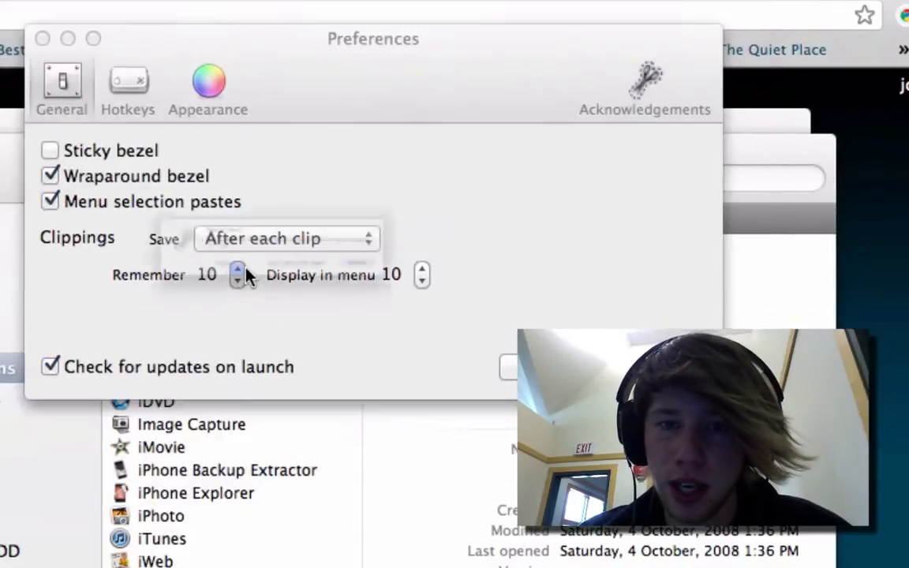
Set Remember to 99 clippings, confirm the resize, and keep Save on After each clip.
left_click(237, 281)
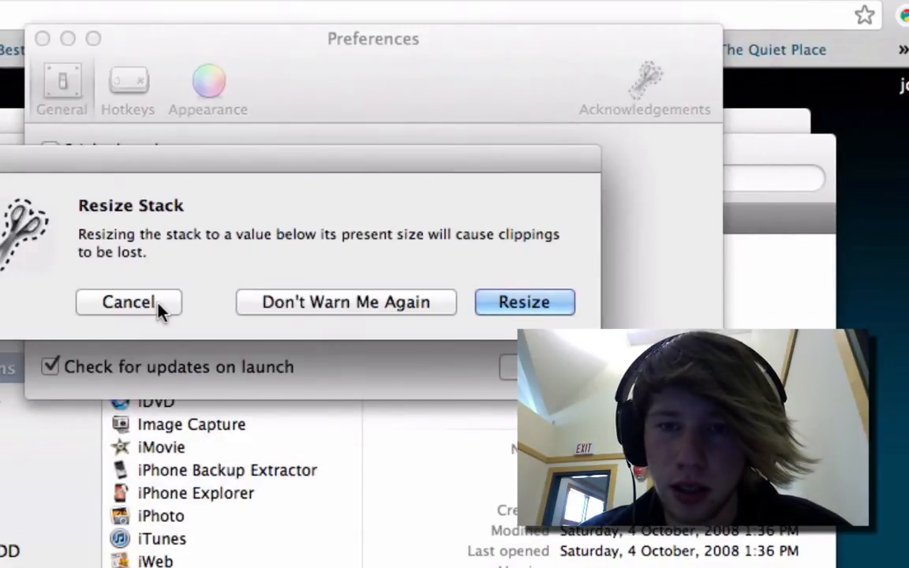
left_click(128, 302)
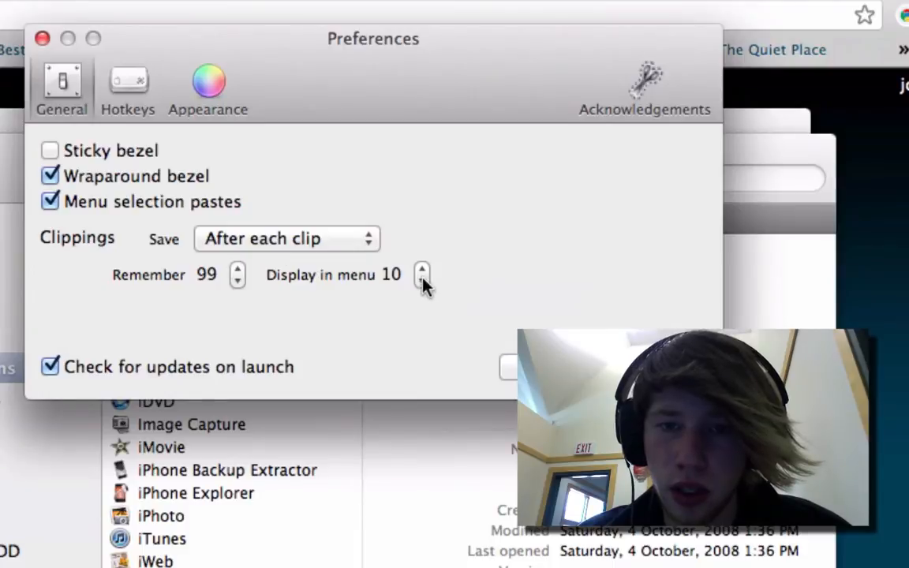
mouse_move(182, 257)
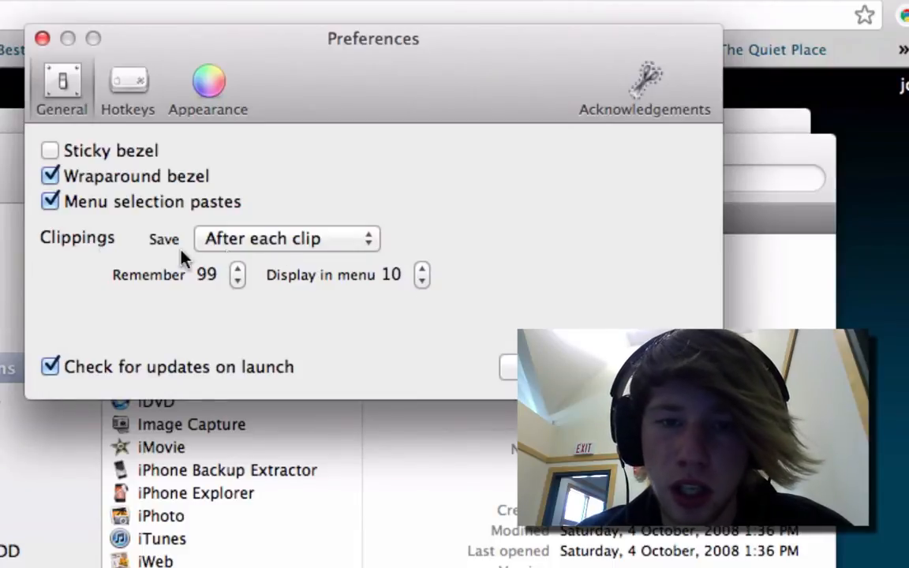
left_click(286, 239)
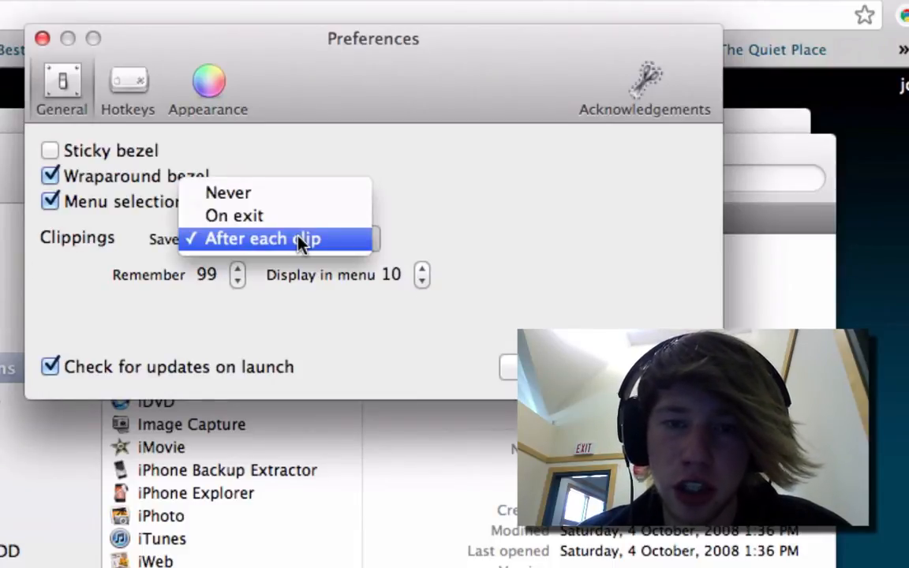
left_click(262, 238)
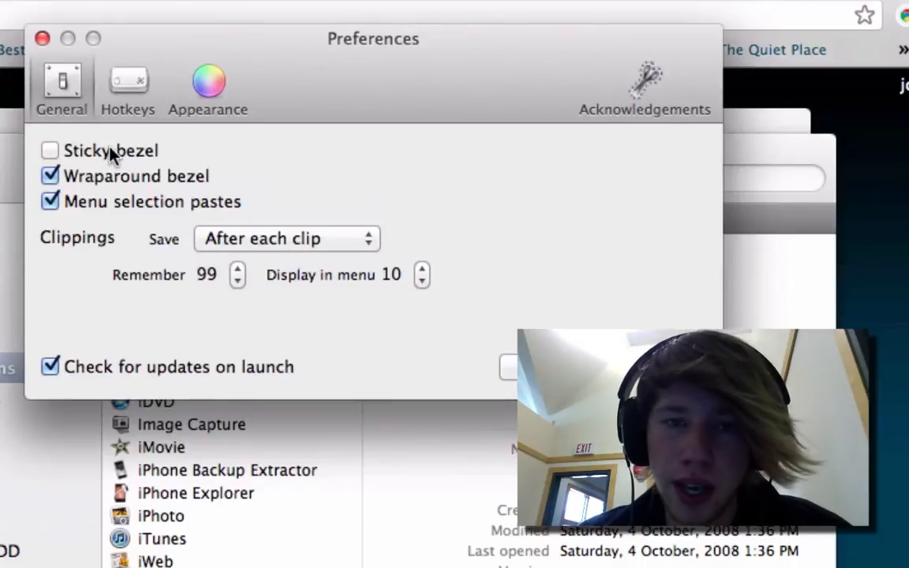
mouse_move(138, 152)
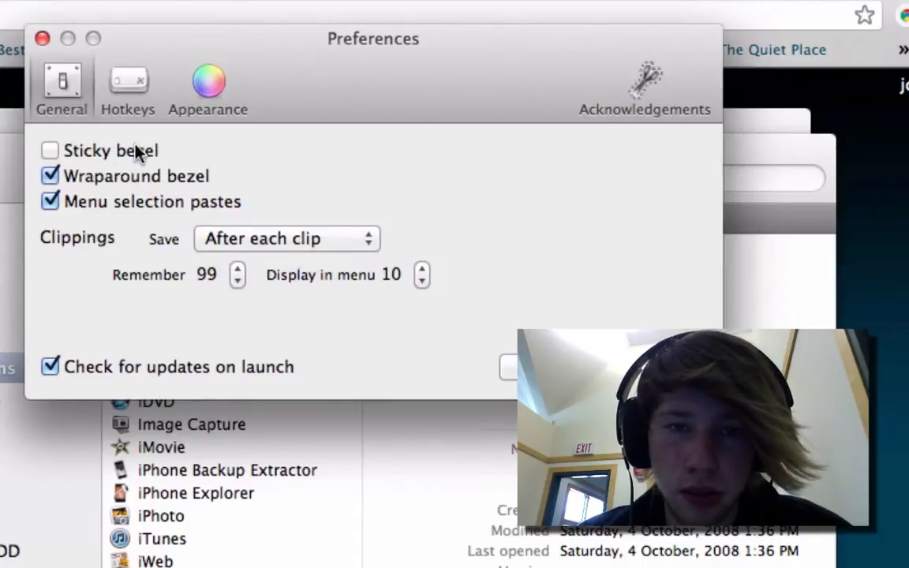
mouse_move(158, 219)
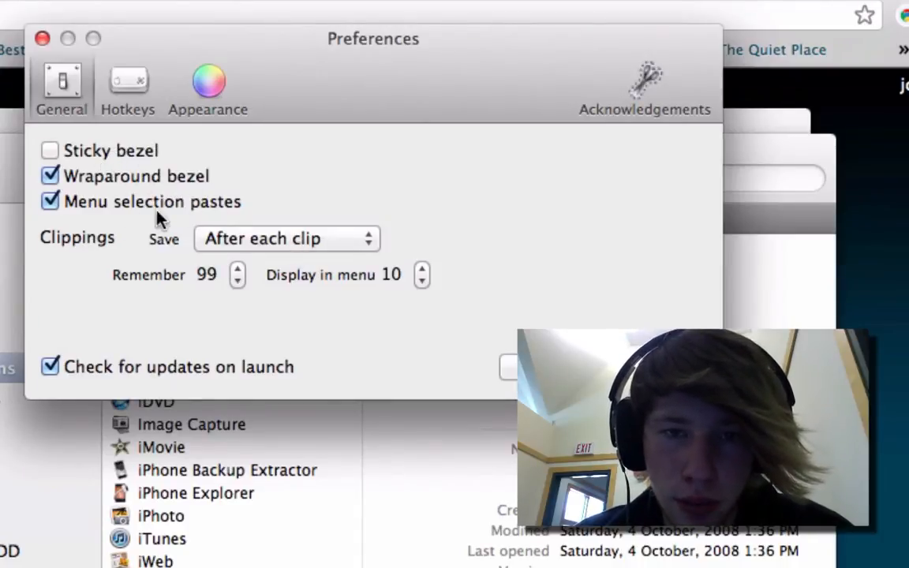
Check that Main Hotkey is ⌥V, then view Appearance settings.
left_click(127, 87)
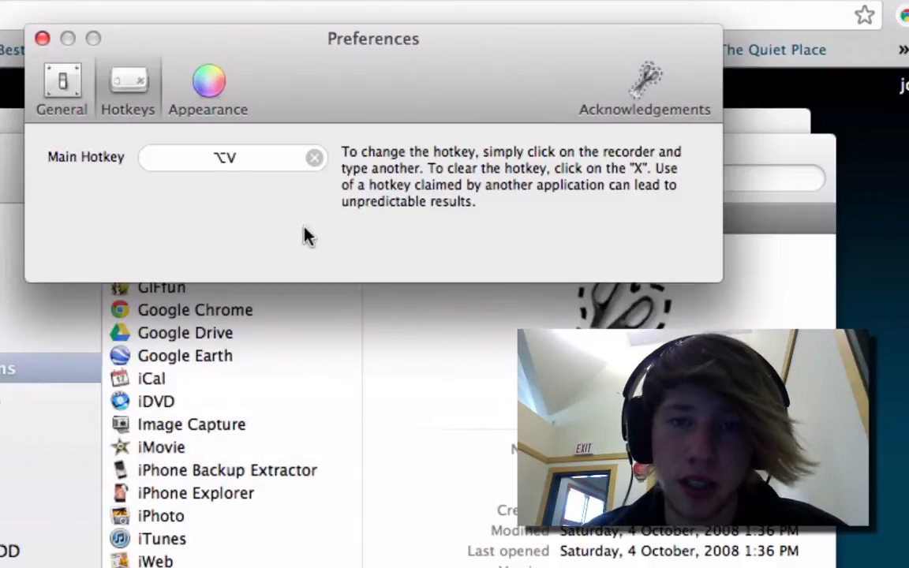
mouse_move(338, 354)
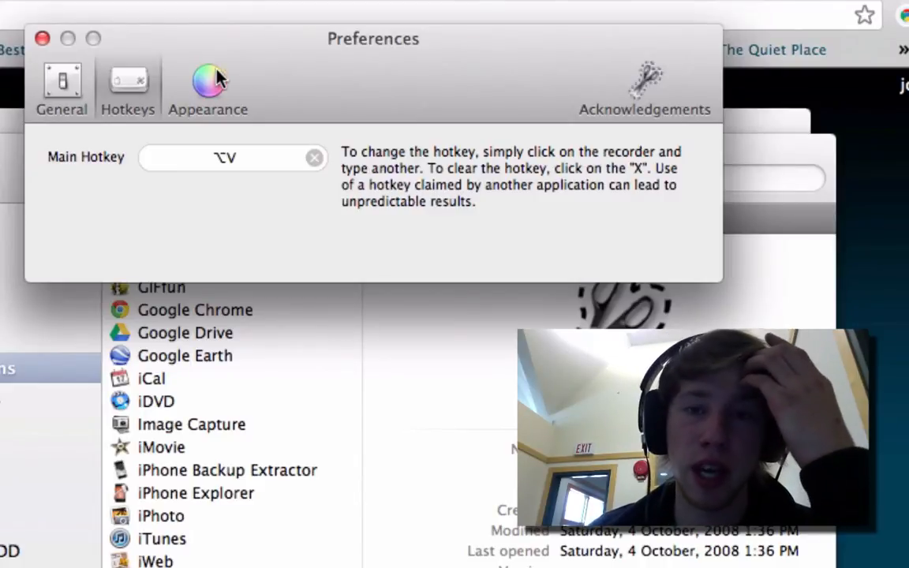
left_click(208, 86)
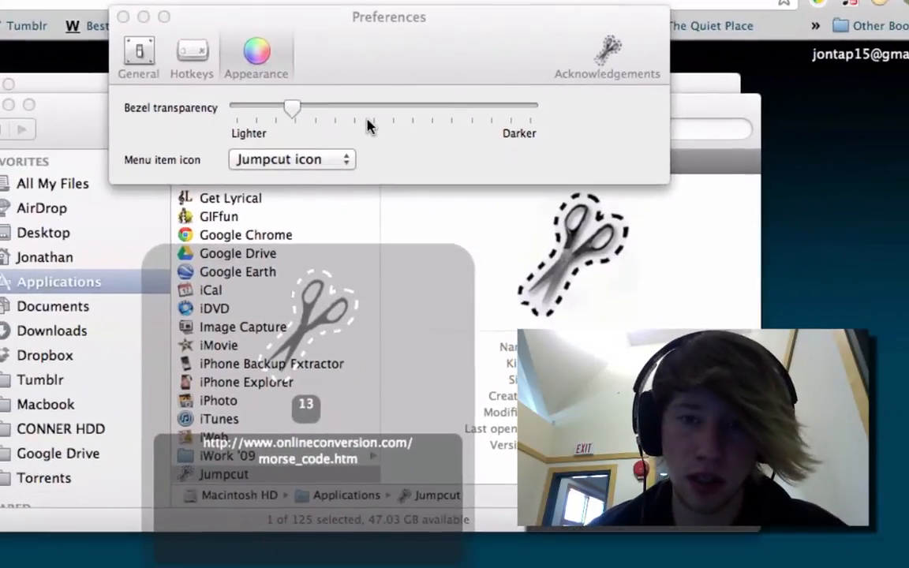
Test the bezel transparency slider, leave it about a third toward Darker, and close Preferences.
left_click_drag(292, 108, 377, 108)
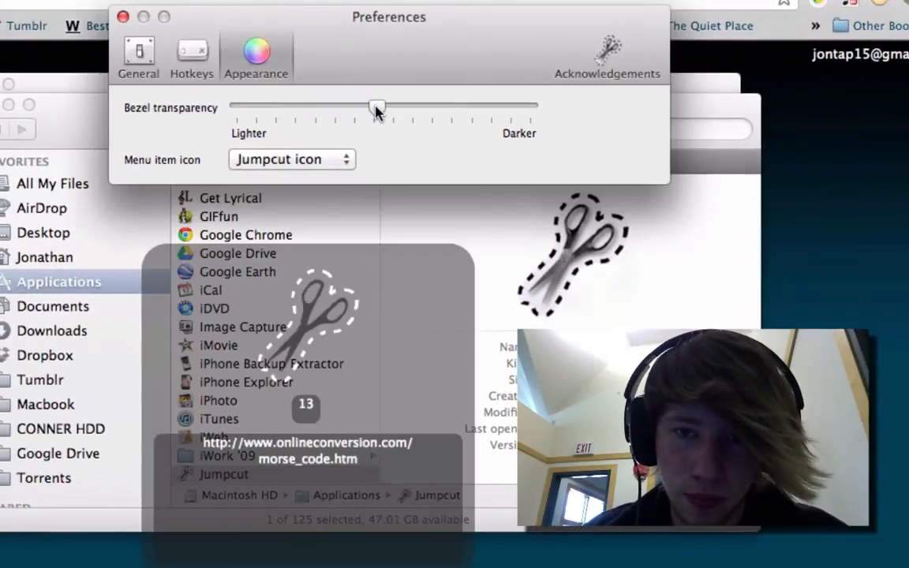
left_click_drag(377, 107, 530, 107)
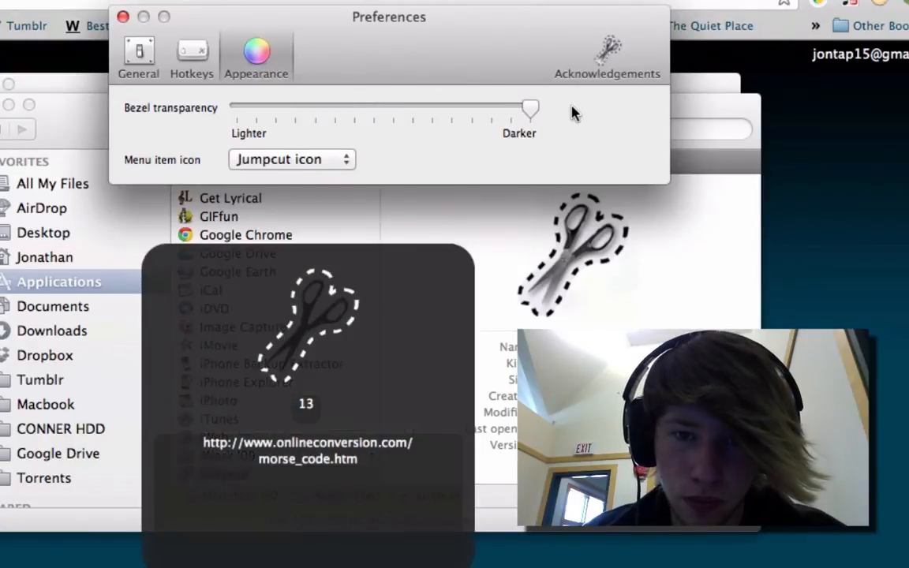
left_click_drag(530, 109, 237, 109)
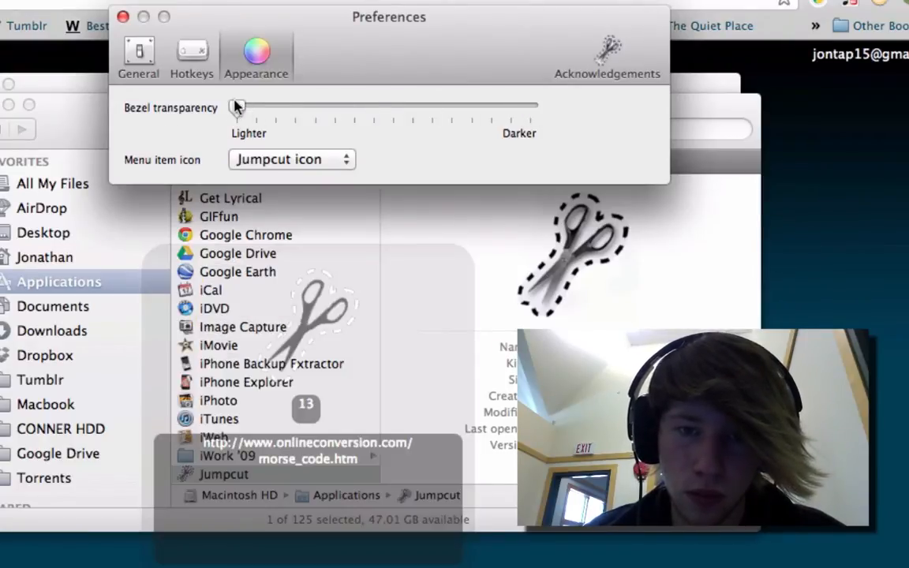
left_click_drag(237, 107, 318, 107)
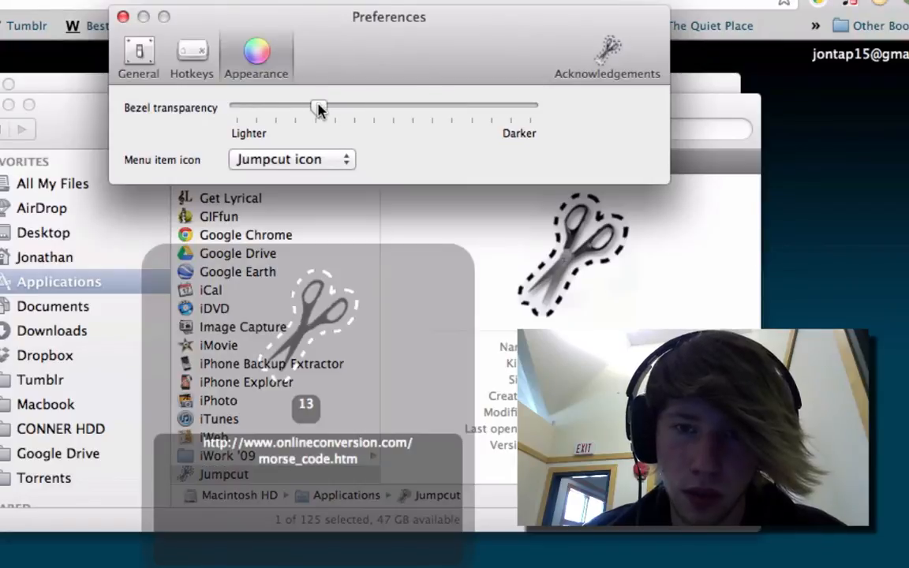
left_click(291, 160)
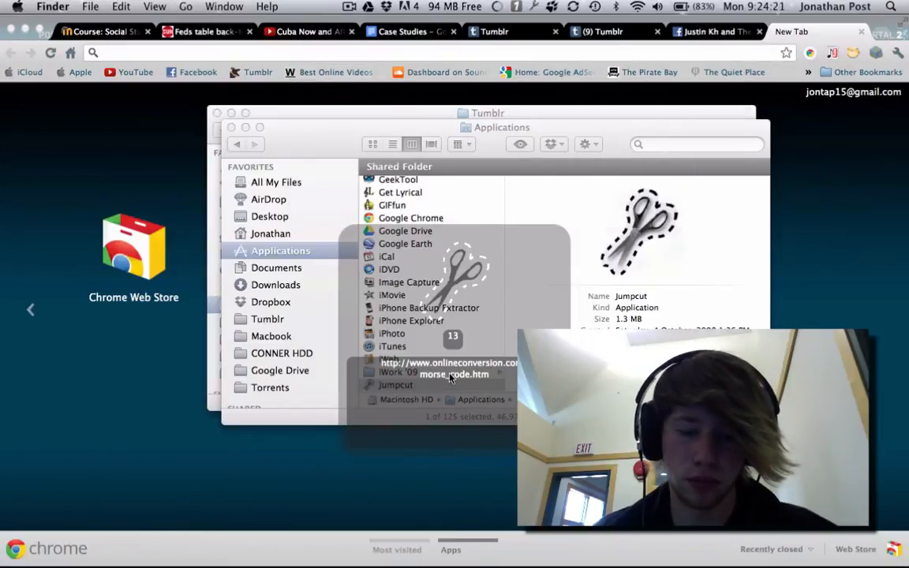
Close the Applications and Tumblr Finder windows.
left_click(396, 385)
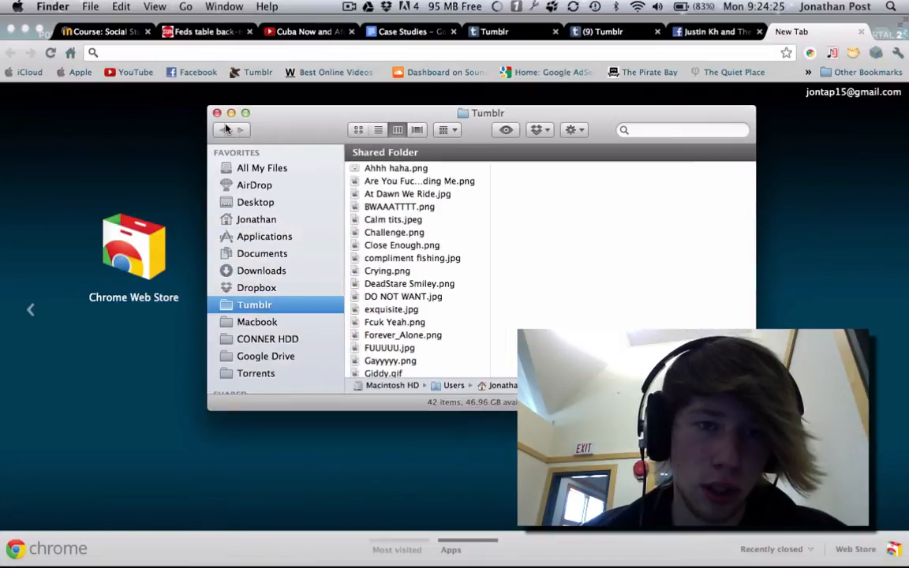
left_click(217, 113)
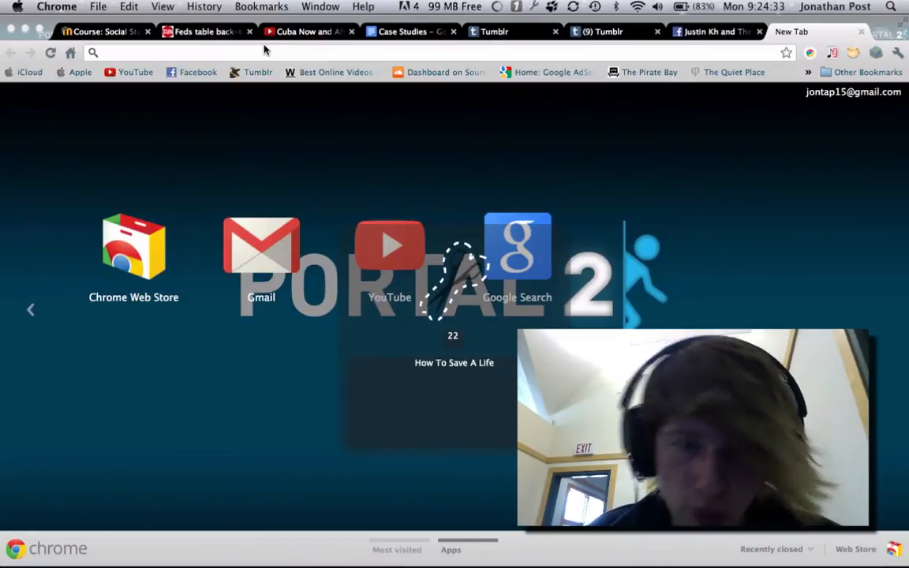
Paste the 'How To Save A Life' clipping as a search and open The Fray's video.
left_click(454, 362)
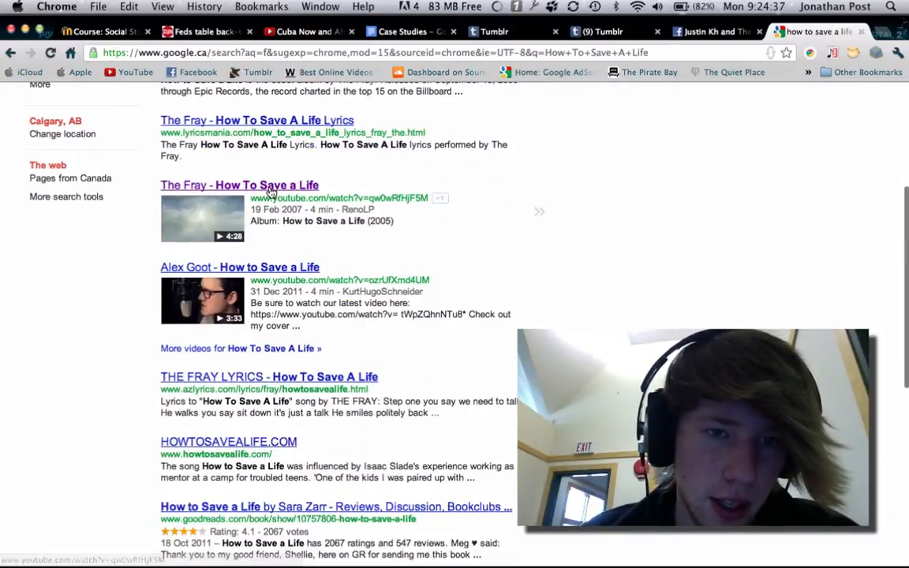
left_click(239, 185)
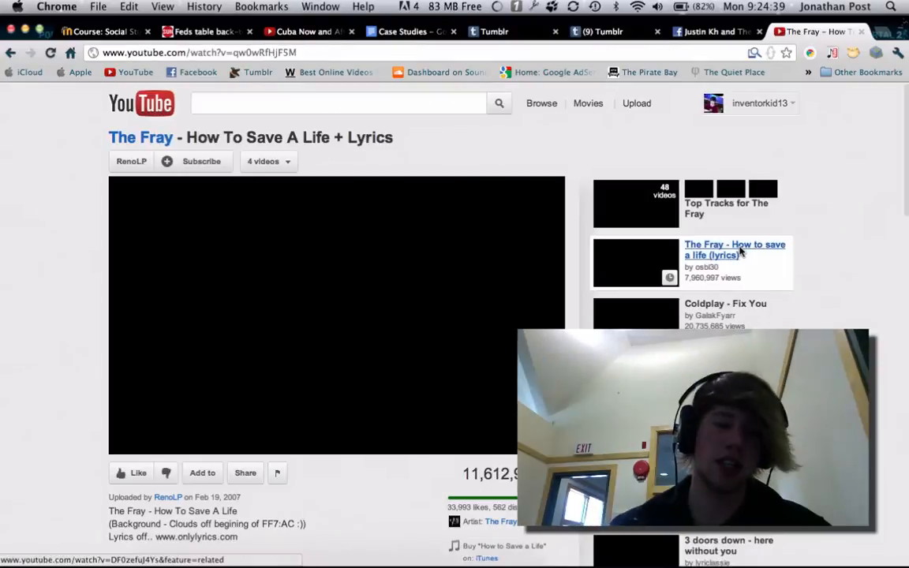